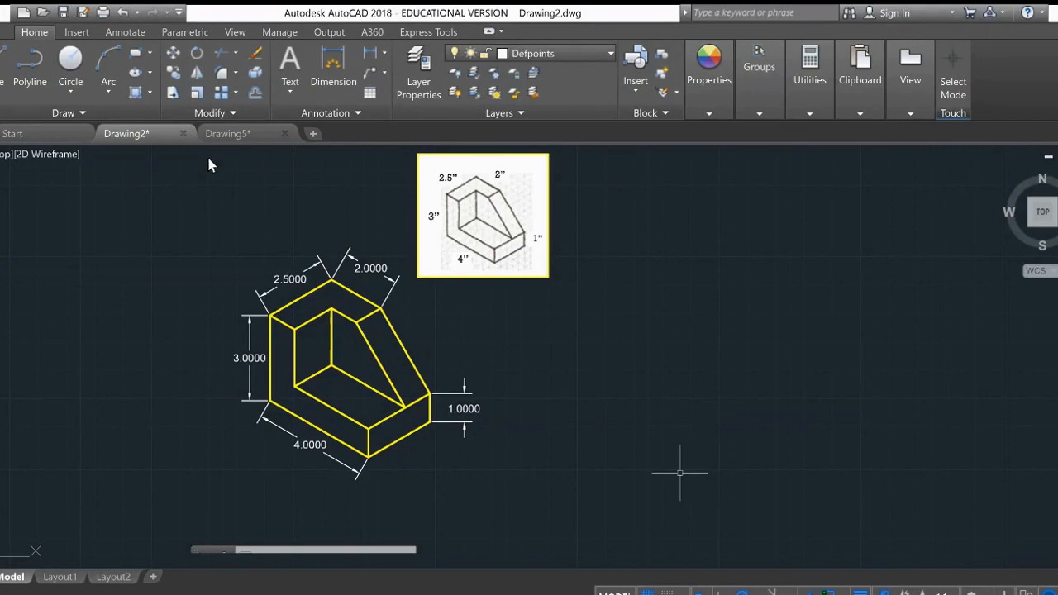
mouse_move(595, 380)
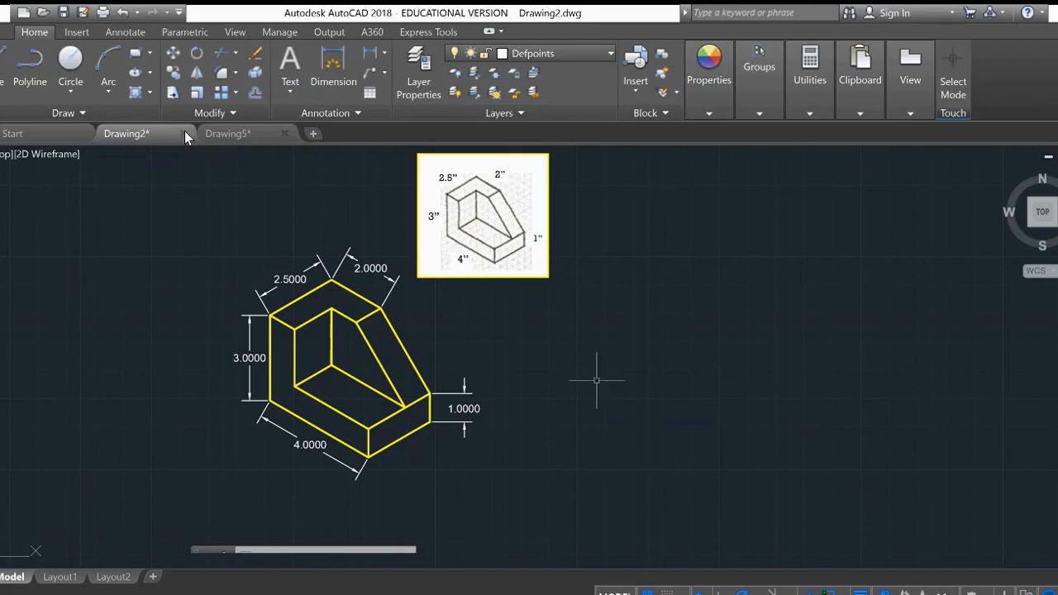
mouse_move(582, 362)
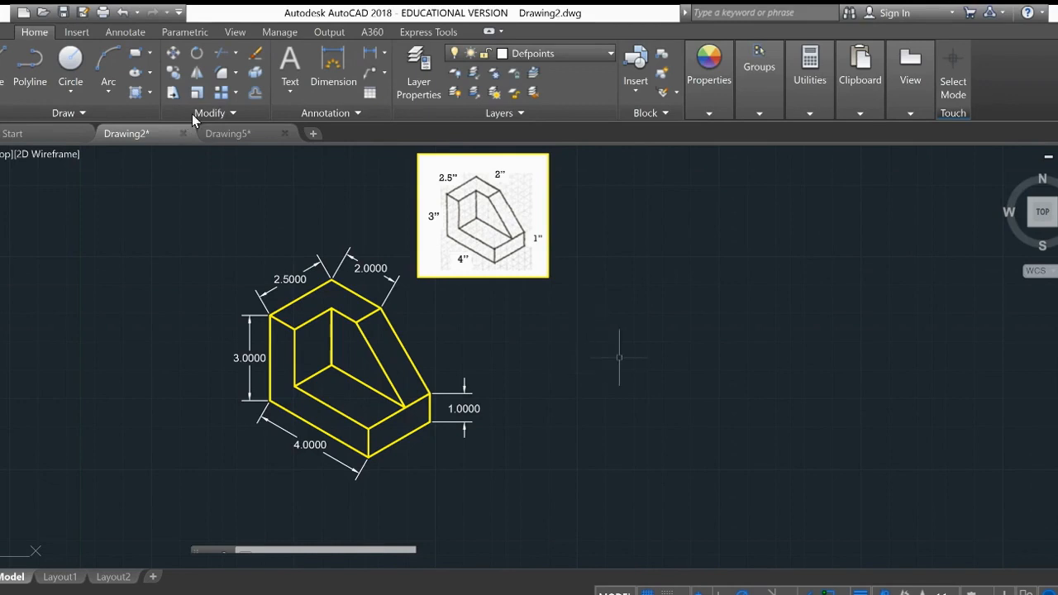
mouse_move(598, 380)
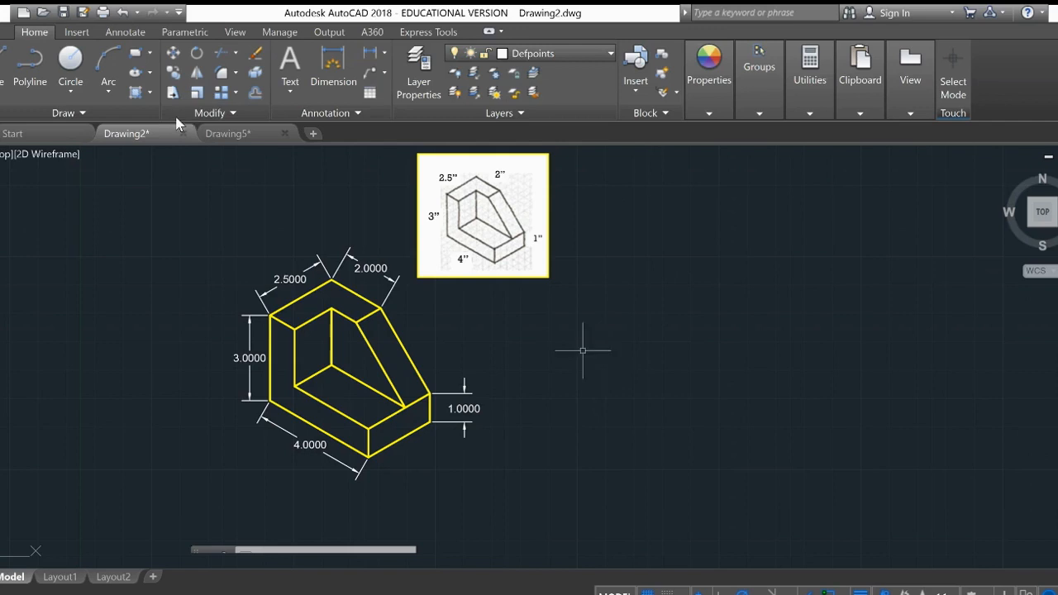
mouse_move(570, 298)
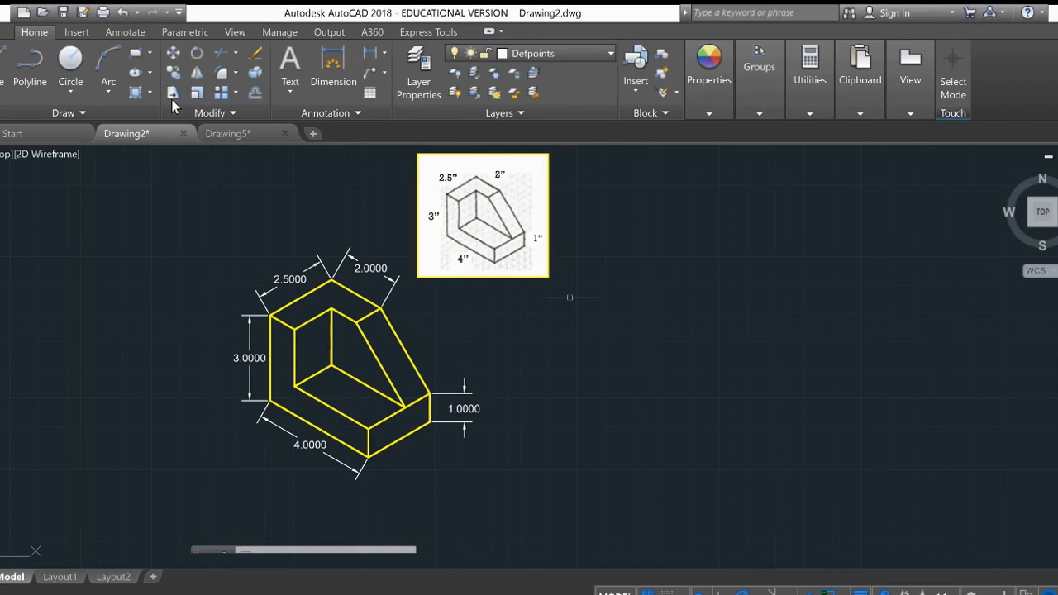
mouse_move(549, 338)
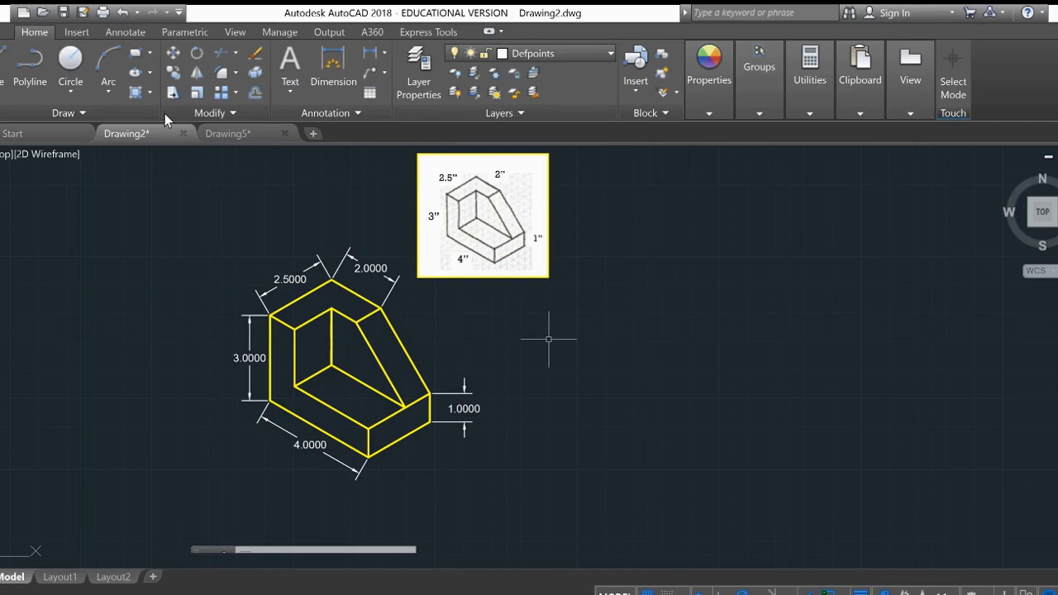
mouse_move(460, 314)
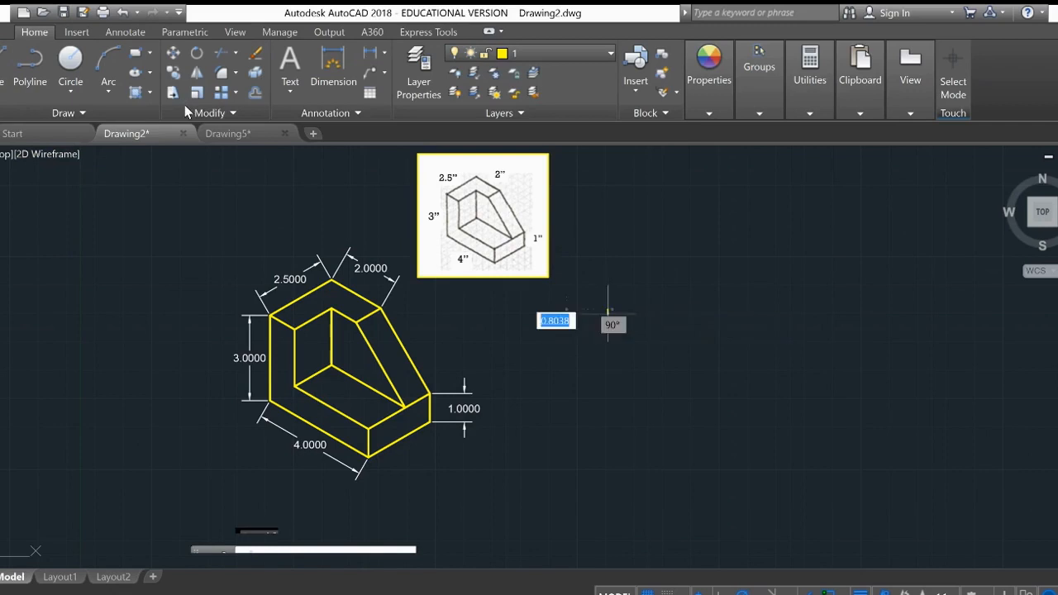
mouse_move(609, 405)
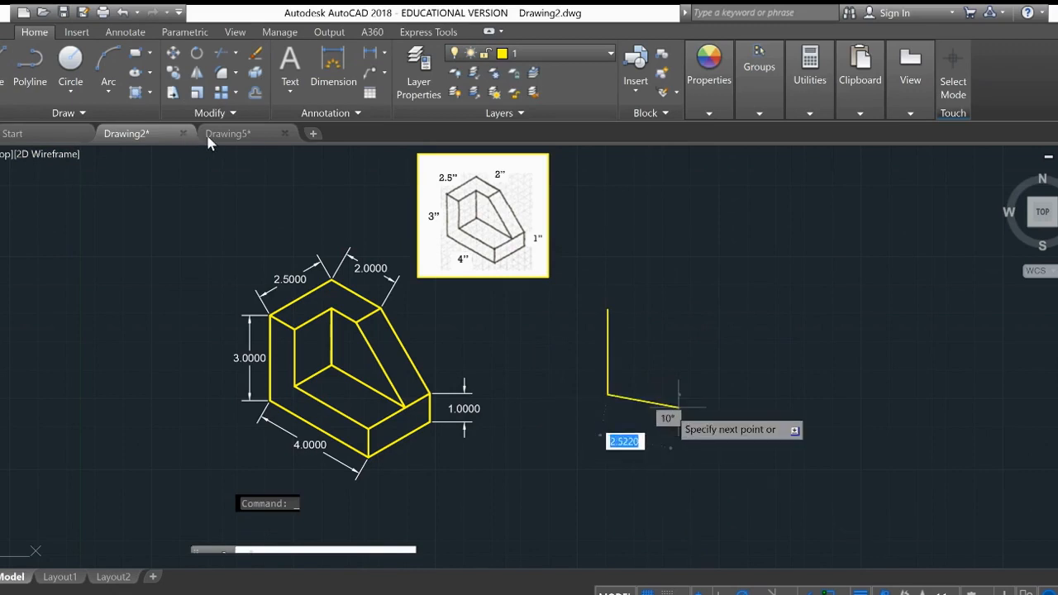
mouse_move(691, 395)
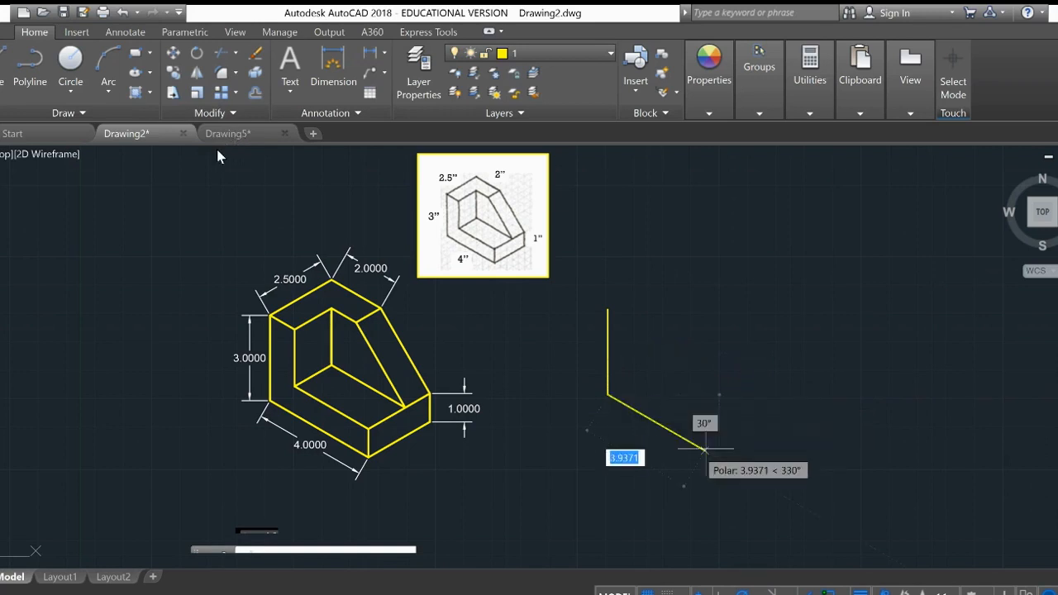
mouse_move(704, 453)
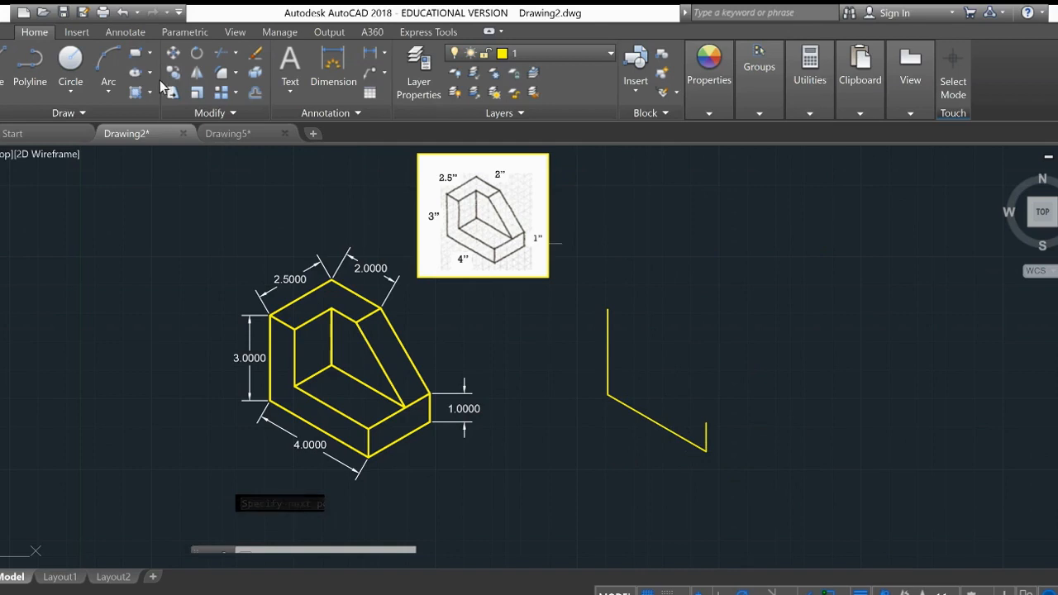
mouse_move(576, 364)
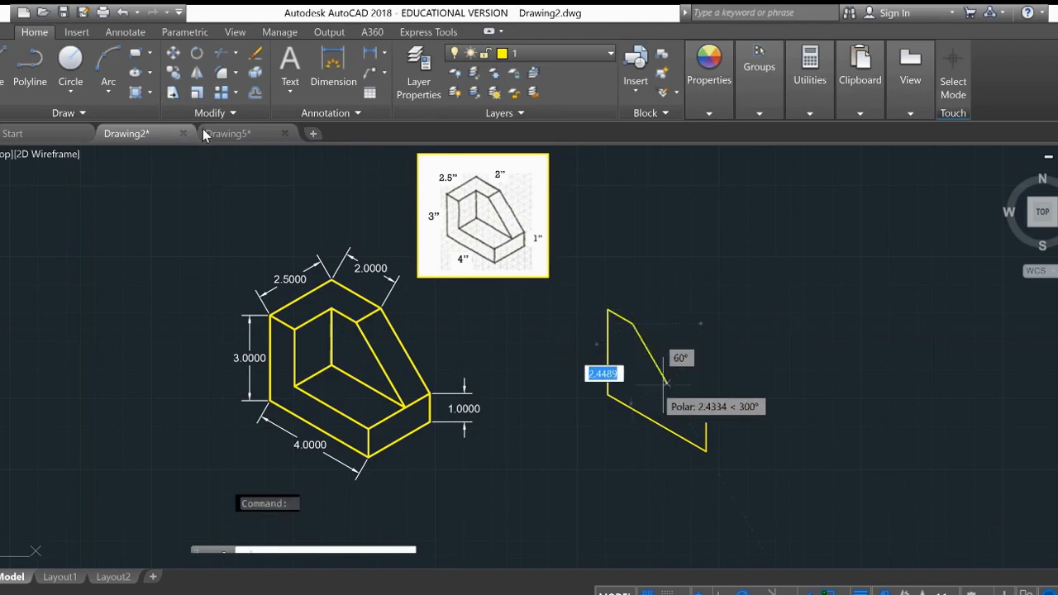
mouse_move(631, 384)
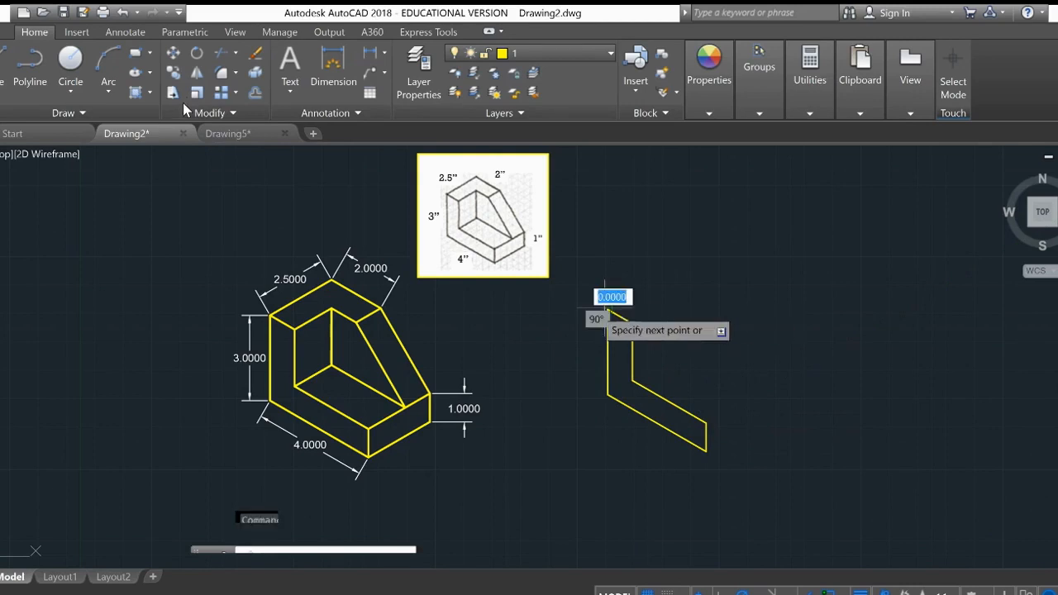
mouse_move(703, 311)
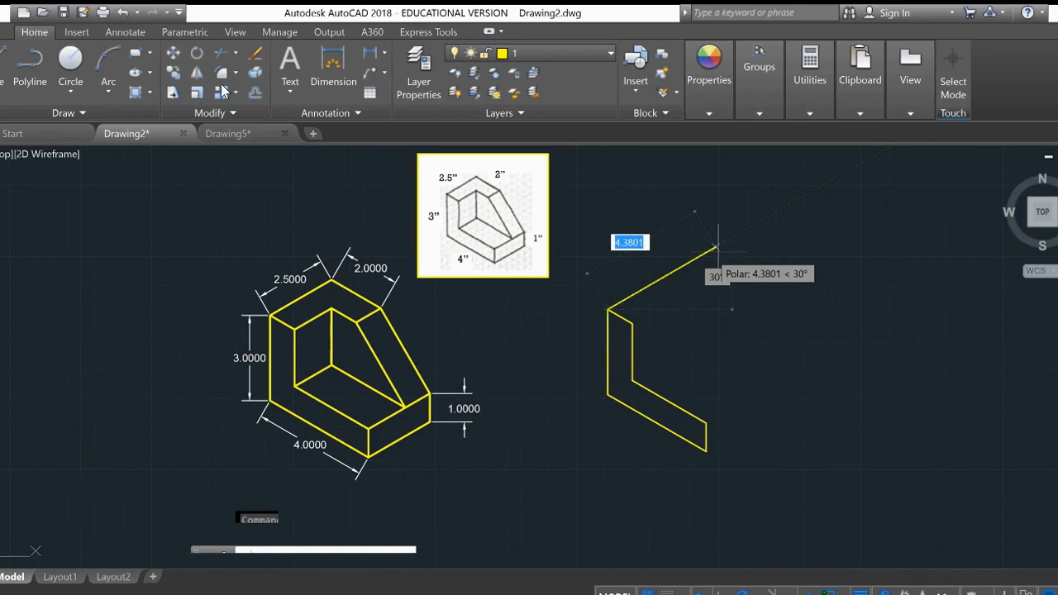
Step: Extend the outline with 2.5, 2 and 1.5 inch isometric edges along 30°, 90° and 330°
type("2.5")
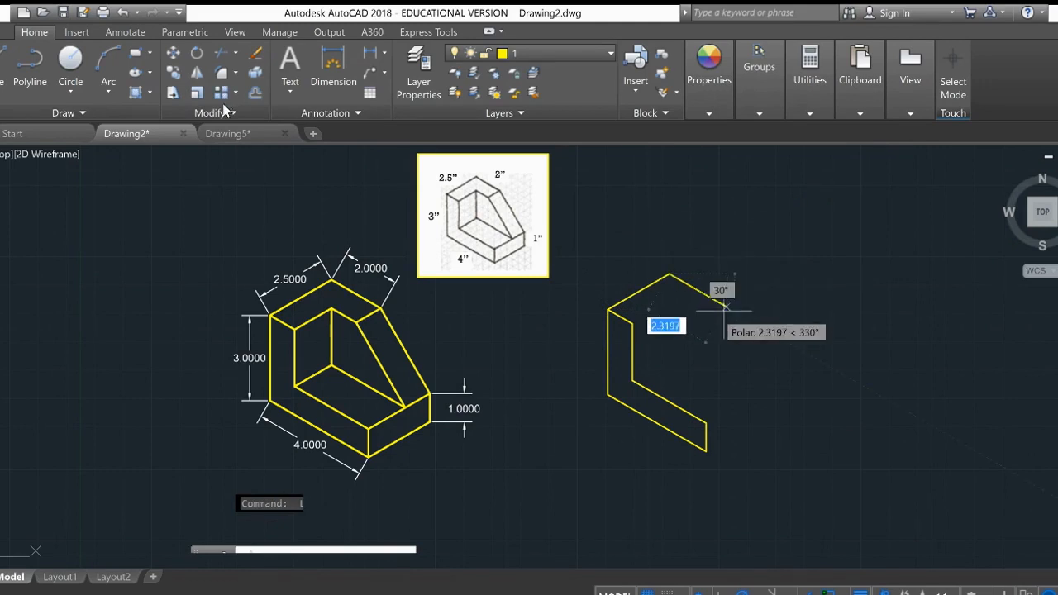
type("2")
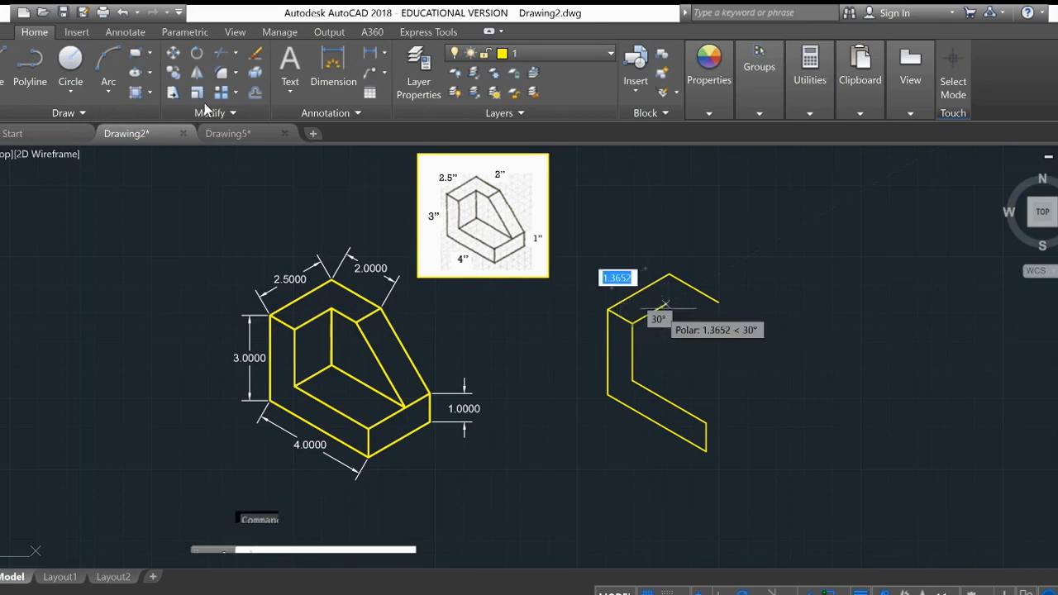
type("1.5")
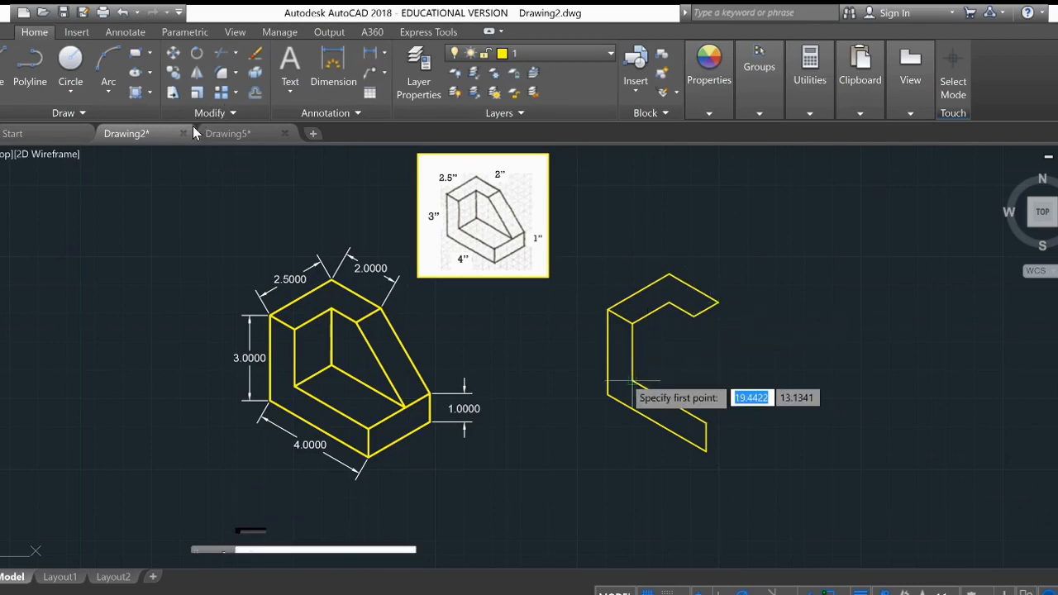
Step: Add a 1.5-inch edge and the short upright edge at the lower arm's end
left_click(628, 383)
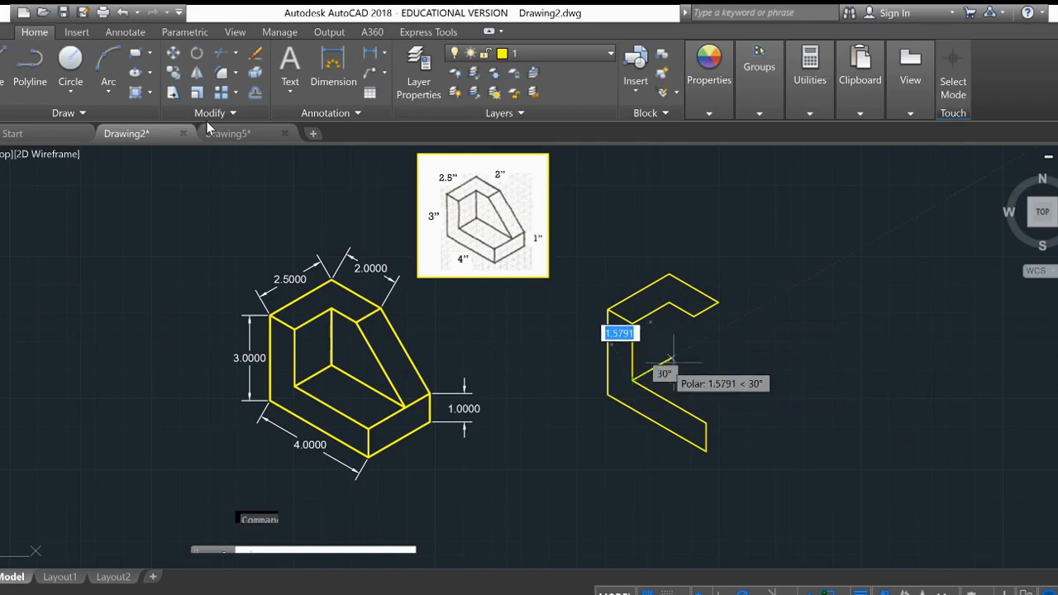
type("1.5")
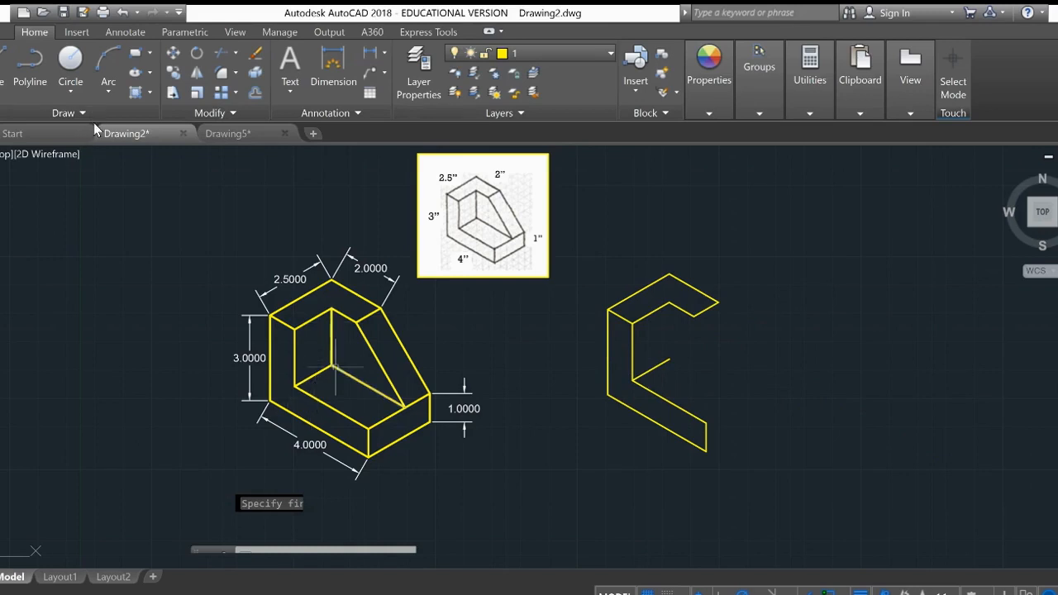
mouse_move(818, 446)
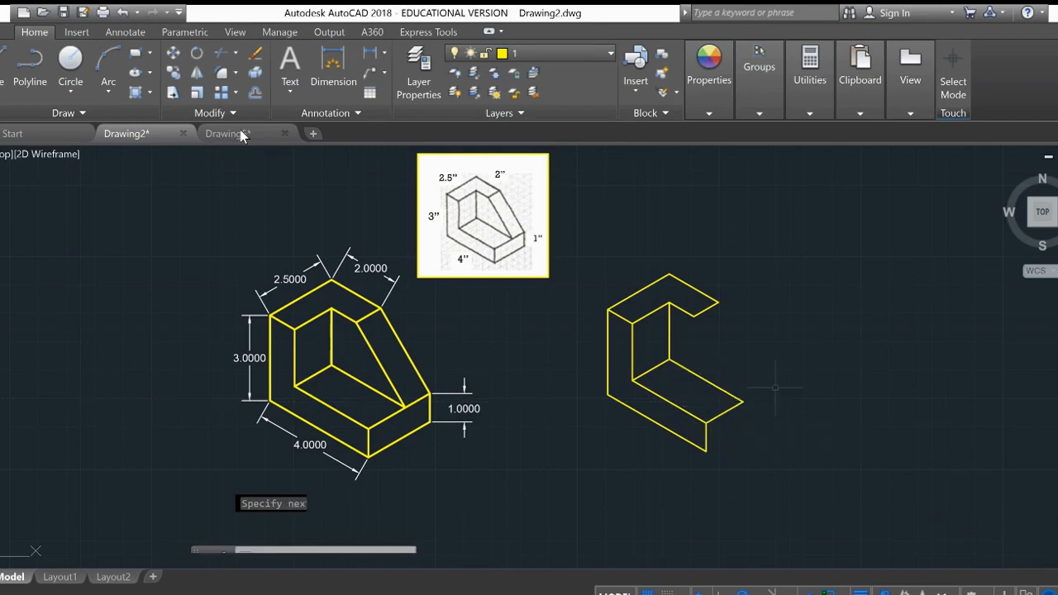
mouse_move(742, 370)
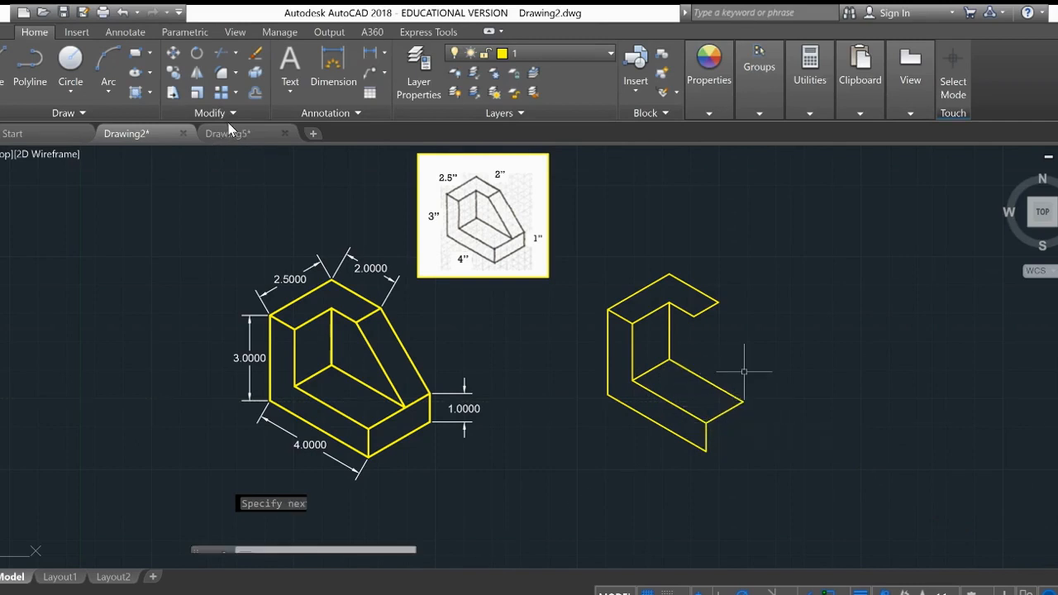
mouse_move(496, 492)
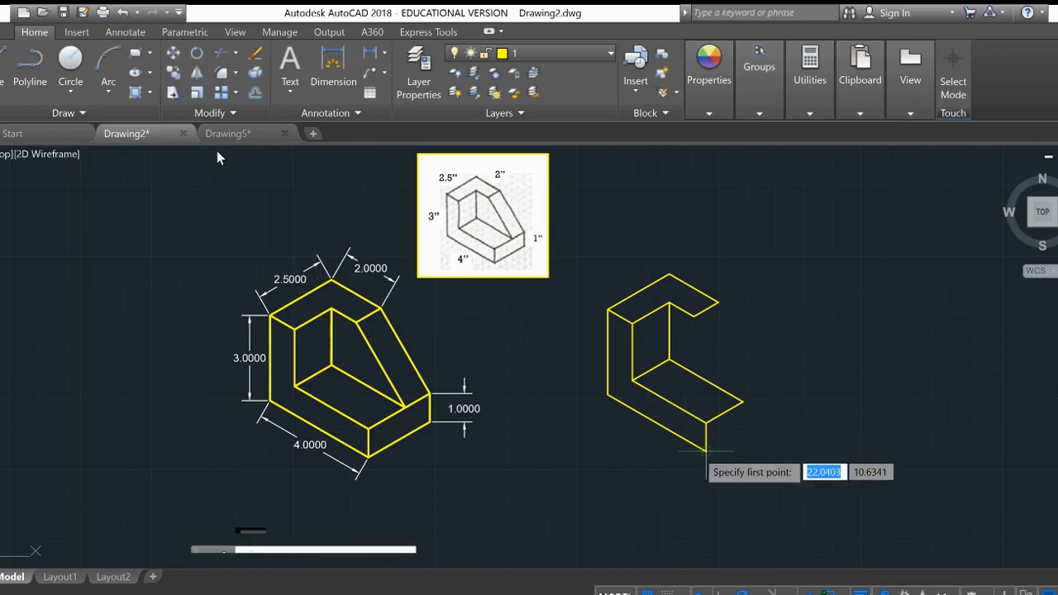
left_click(707, 450)
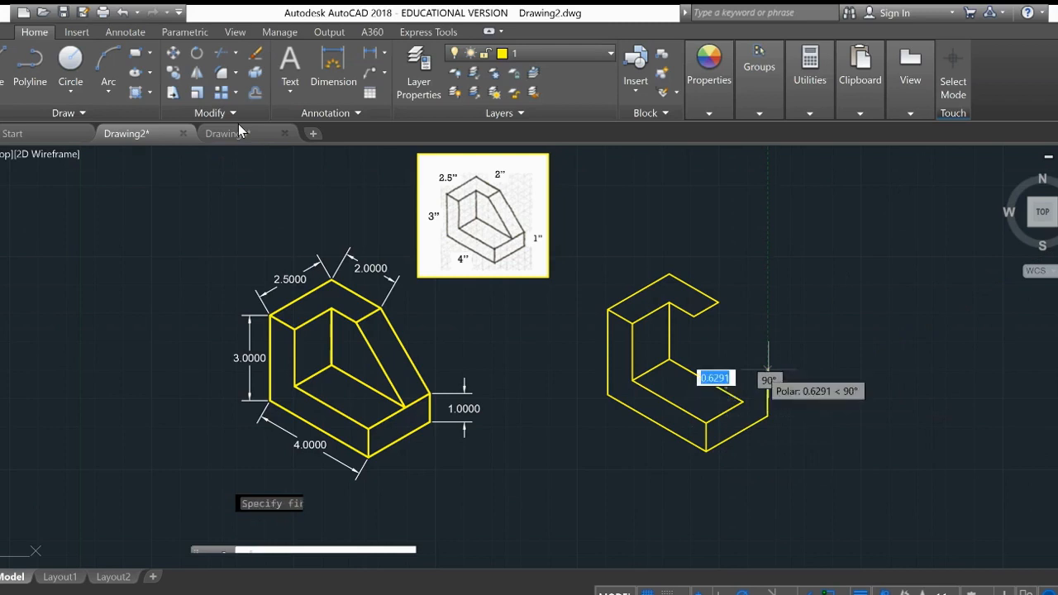
mouse_move(747, 403)
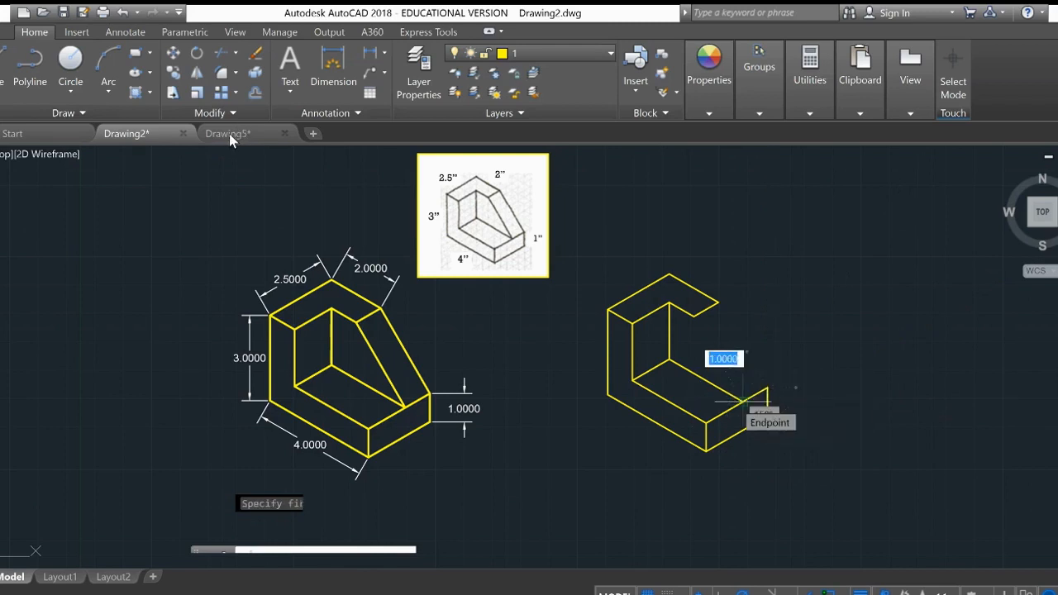
left_click(747, 403)
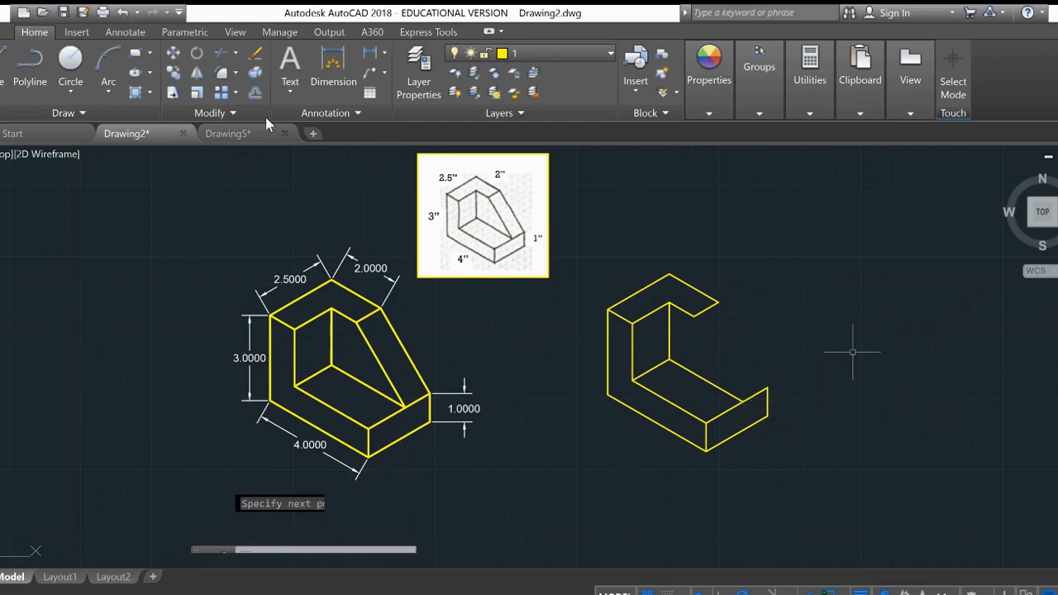
mouse_move(800, 339)
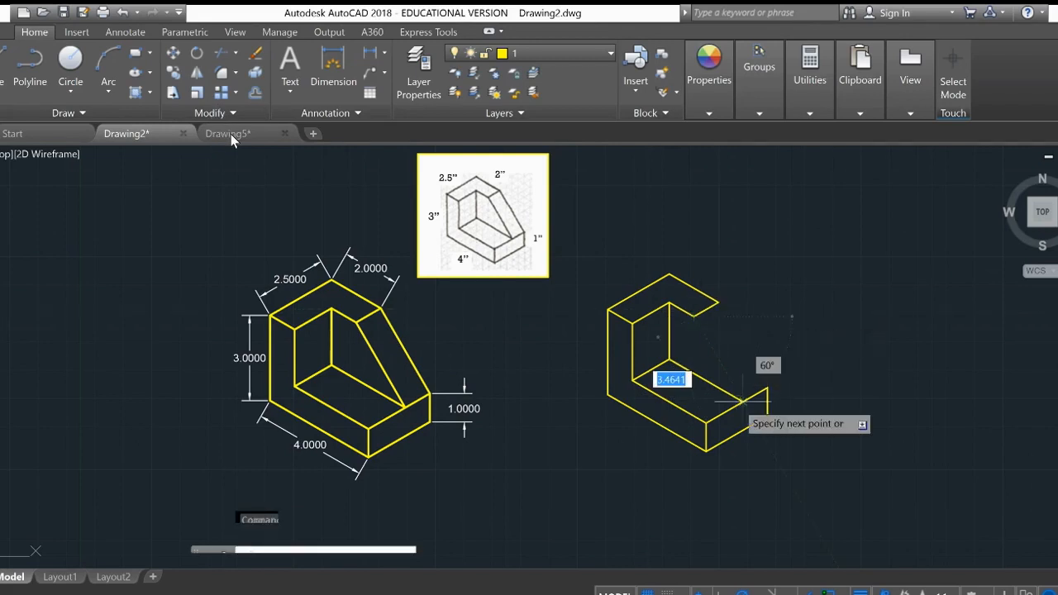
Step: Draw the 60° slanted face and close the block's remaining edges
left_click(761, 405)
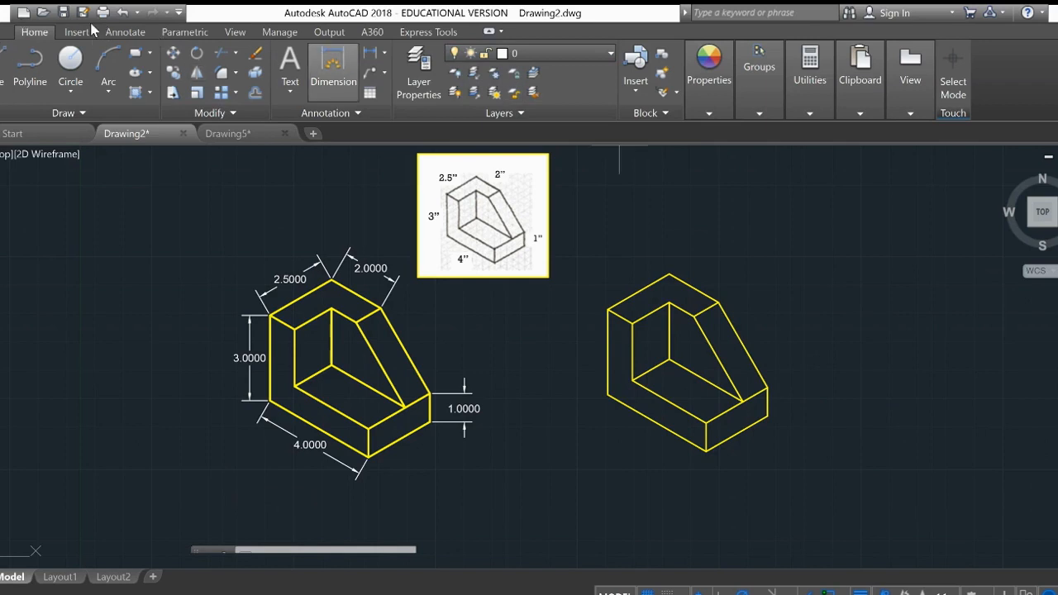
Step: Dimension the new block's 2.5, 4 and 3 inch edges with aligned dimensions
left_click(334, 69)
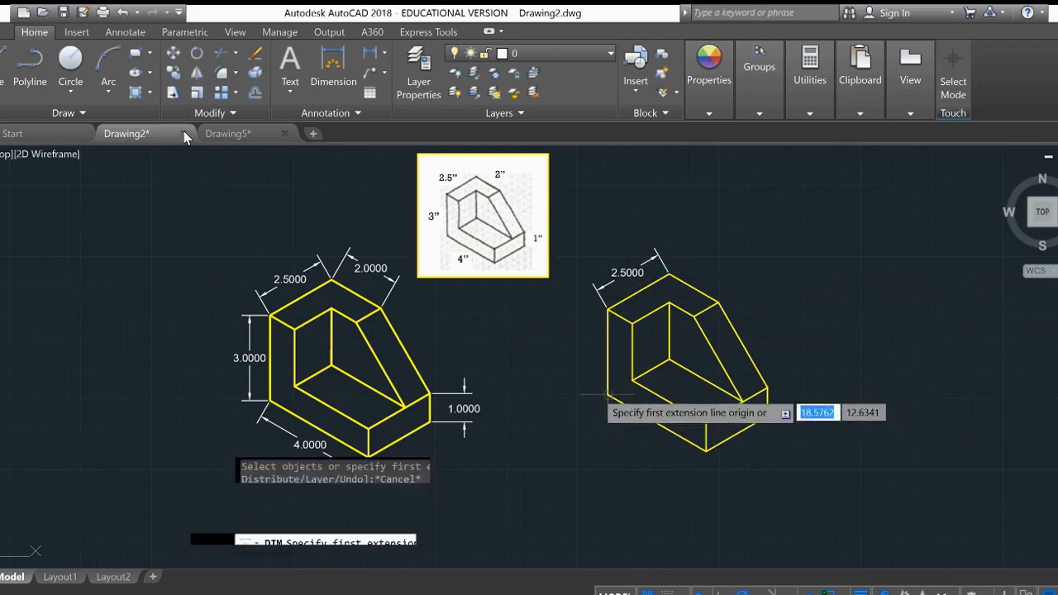
left_click(702, 449)
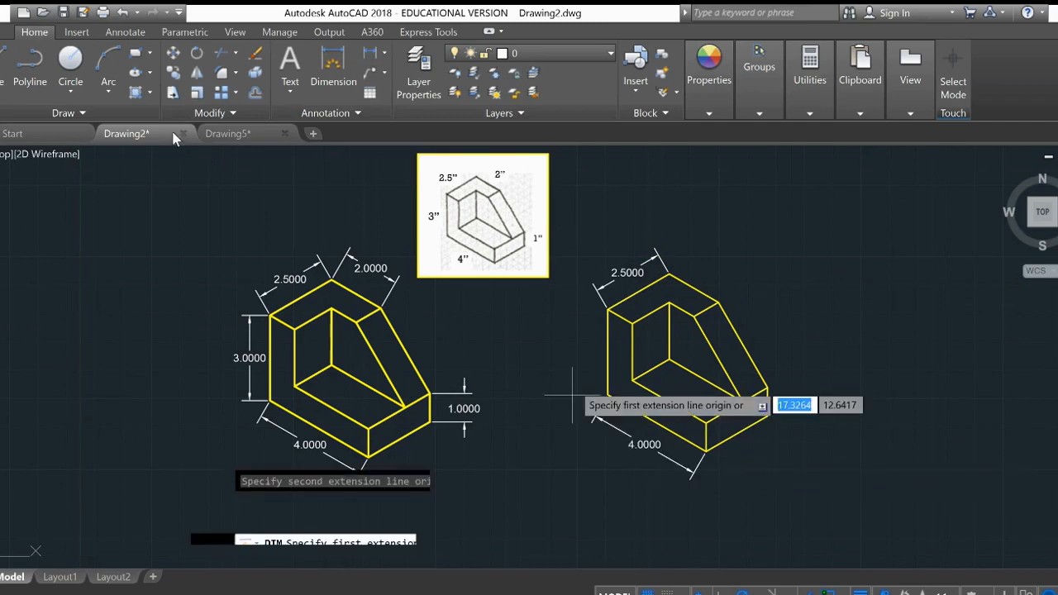
left_click(608, 365)
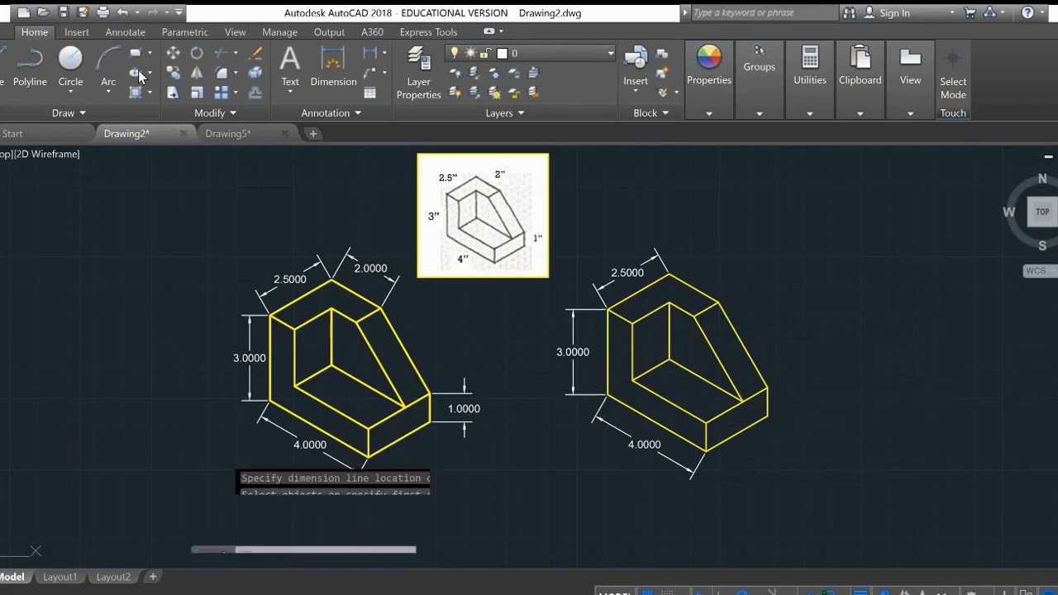
mouse_move(135, 73)
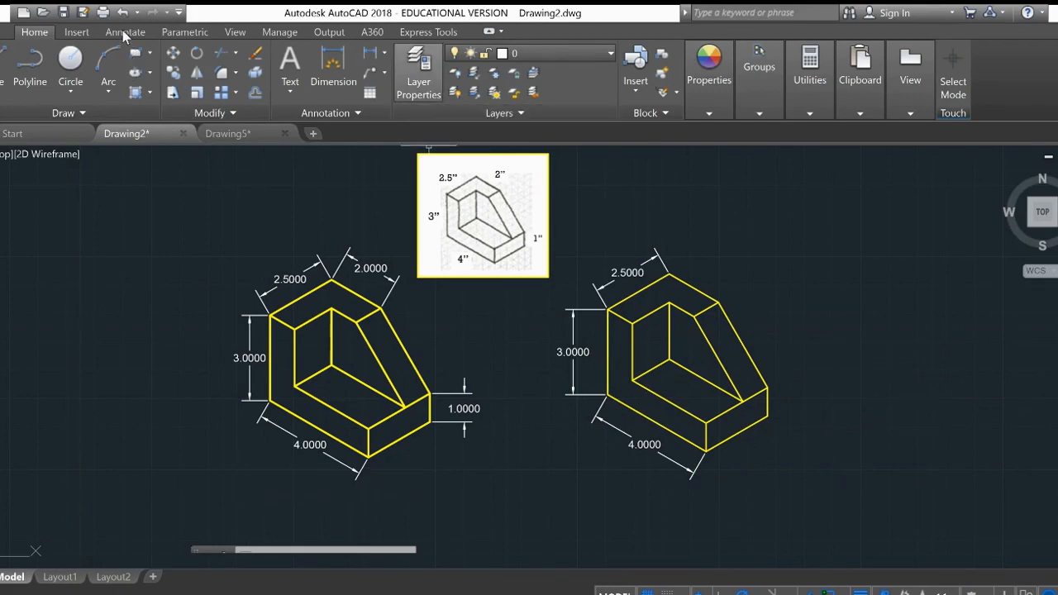
mouse_move(418, 70)
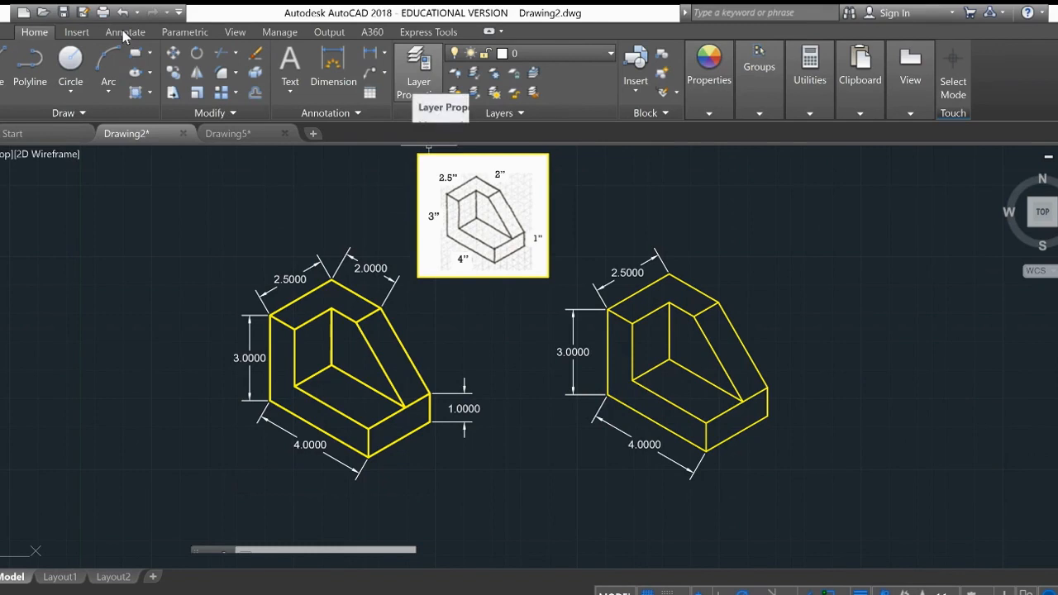
Step: Create a new layer named Dimensions in the Layer Properties Manager
left_click(418, 66)
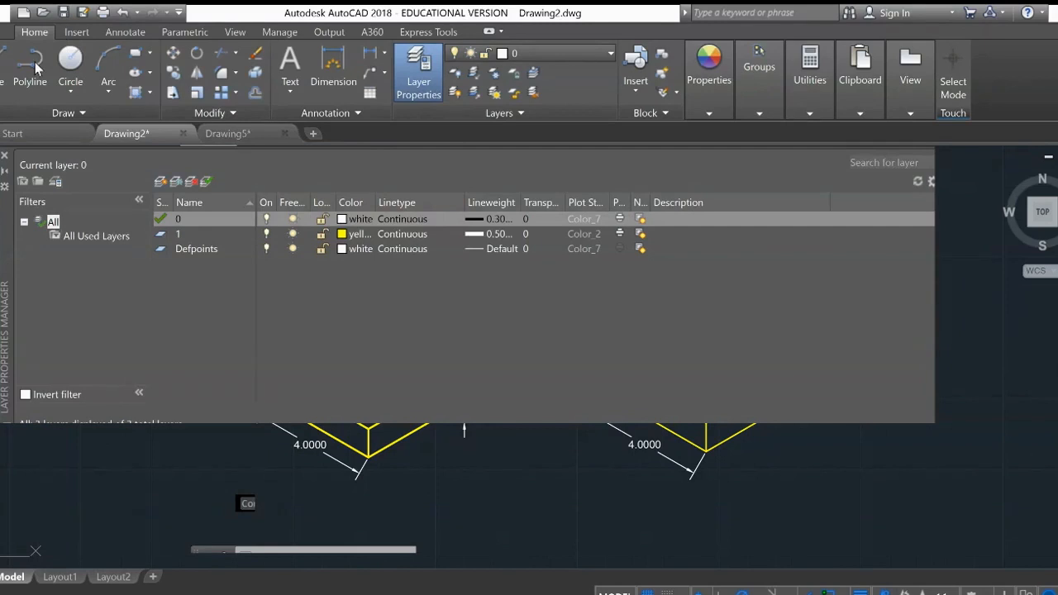
mouse_move(162, 180)
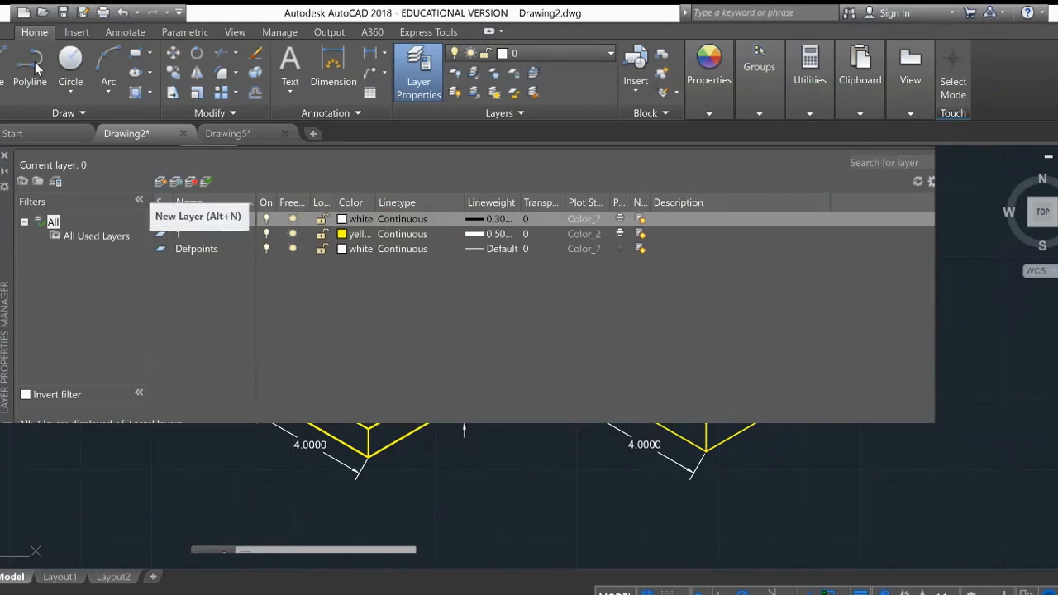
left_click(158, 180)
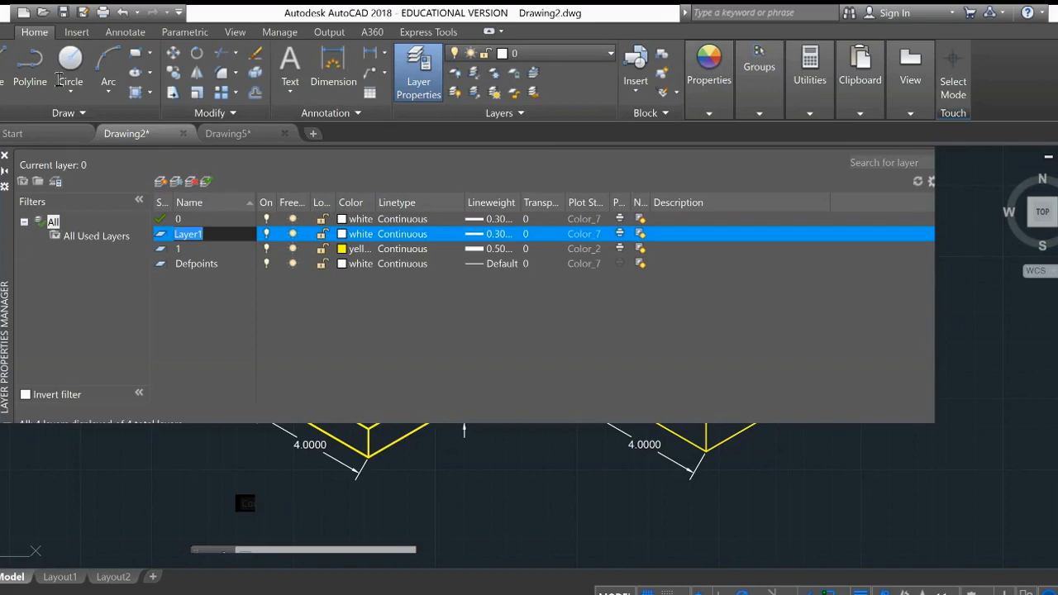
type("Dimensions")
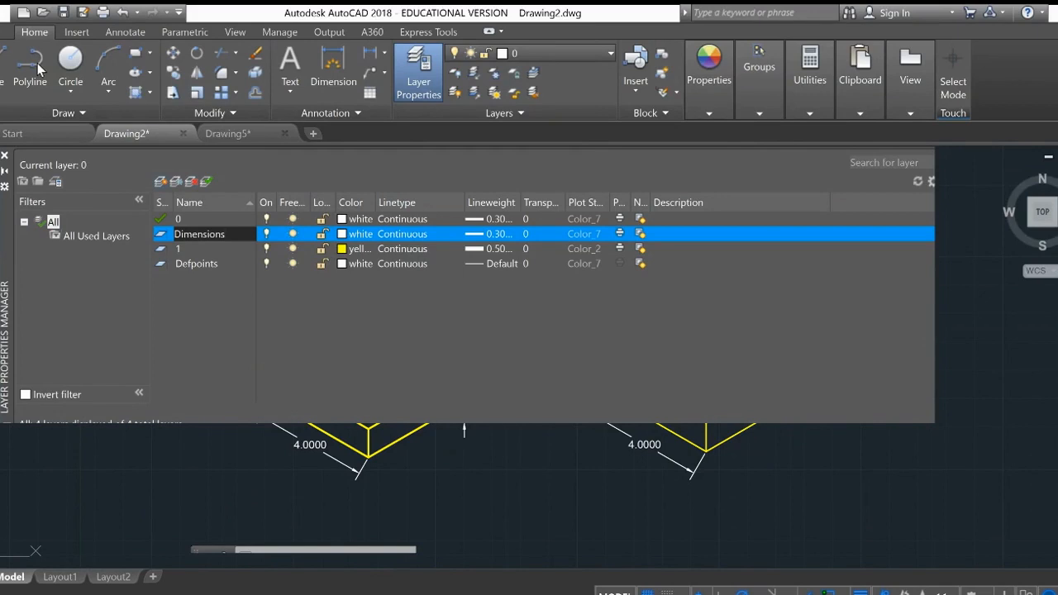
mouse_move(85, 89)
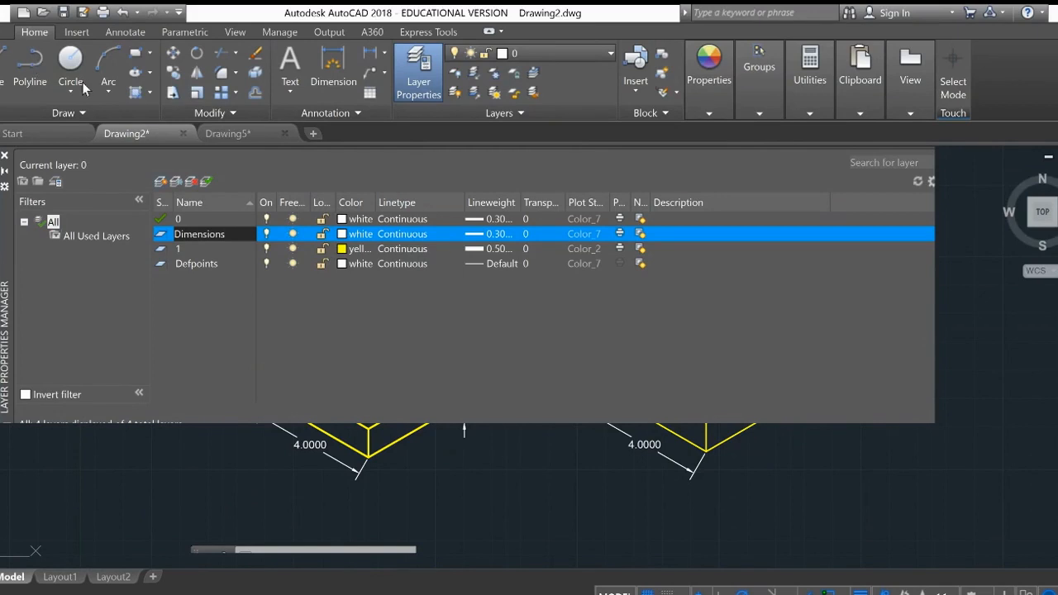